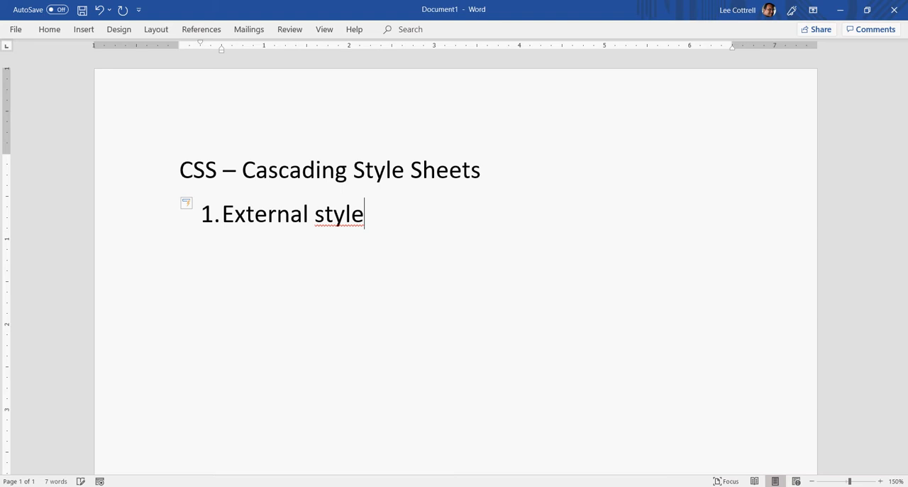
Add 'Embedded style' and 'Inline style' as items in the Word numbered list
type("Embedded style")
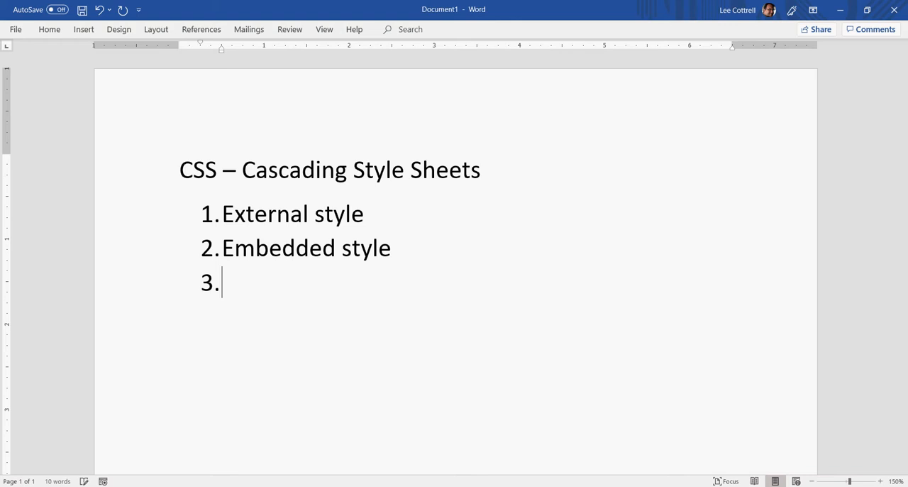
type("Inline style")
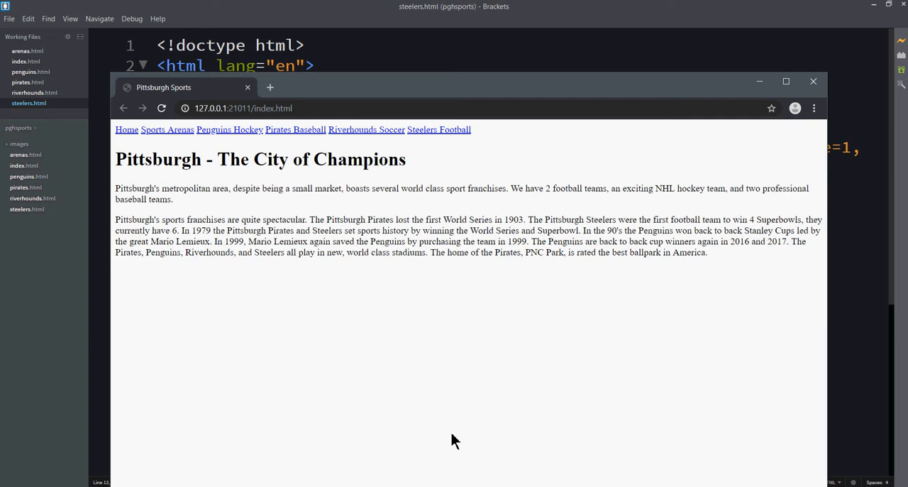
mouse_move(295, 144)
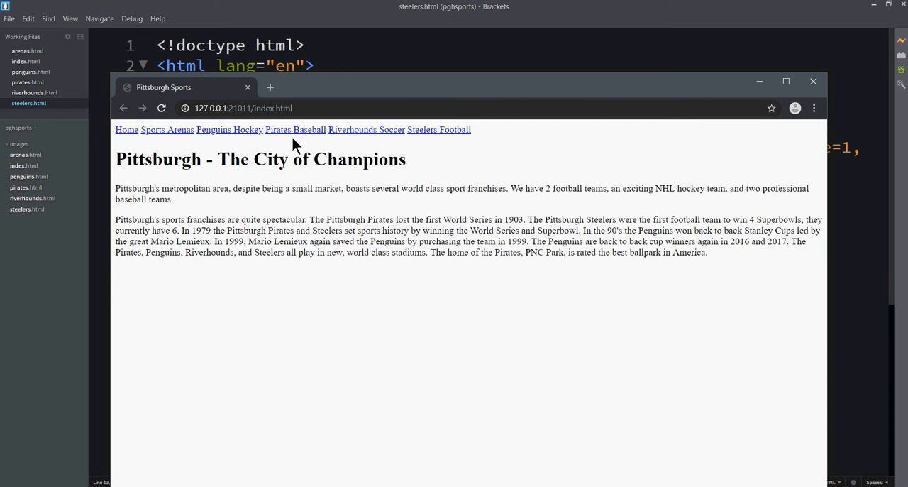
Follow the 'Sports Arenas' navigation link in the Chrome preview of index.html
left_click(167, 129)
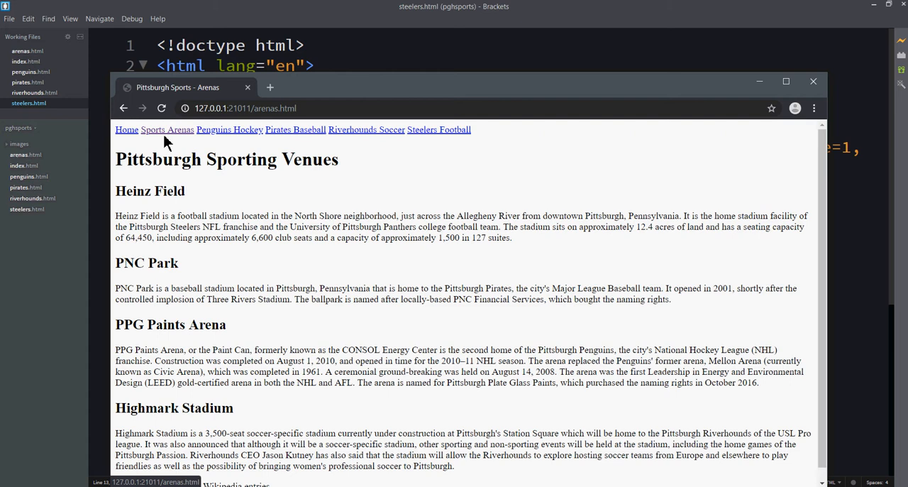
left_click(126, 129)
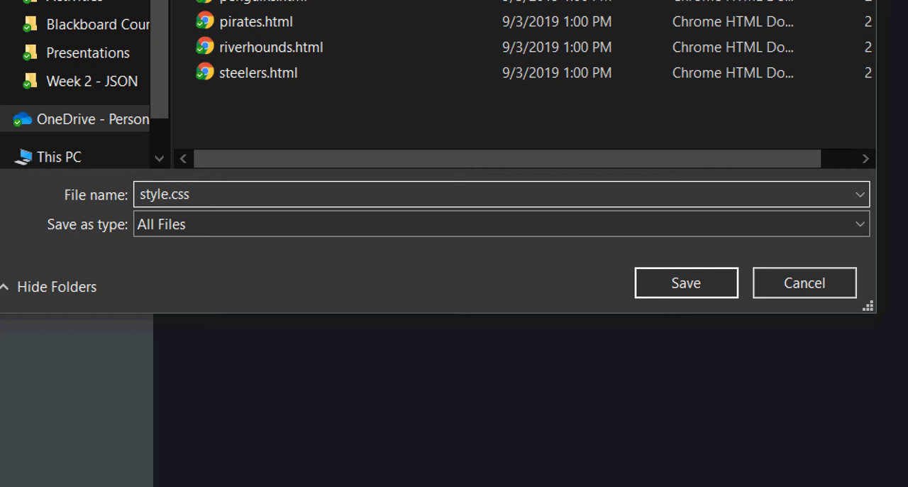
Save the new Brackets file as style.css in the pghsports project
left_click(685, 282)
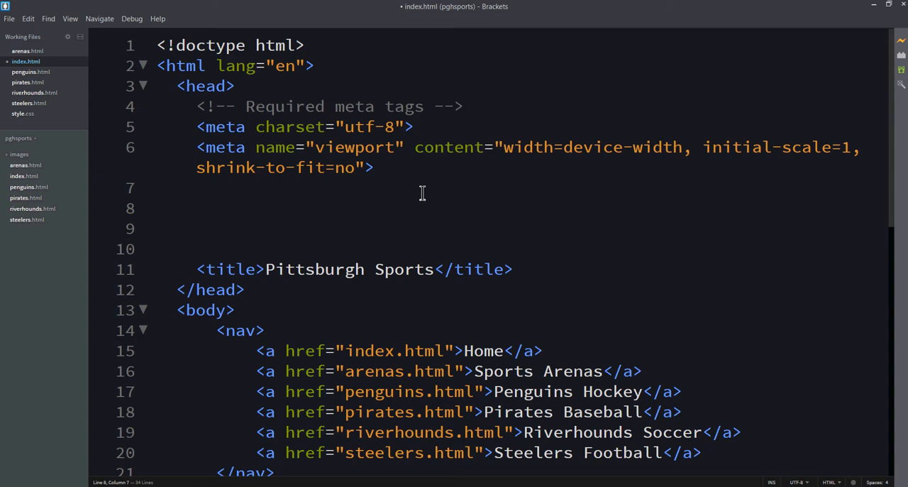
Add <link rel="stylesheet" href="style.css"> to index.html's head and save it
type("<link rel=\"stylesheet\"")
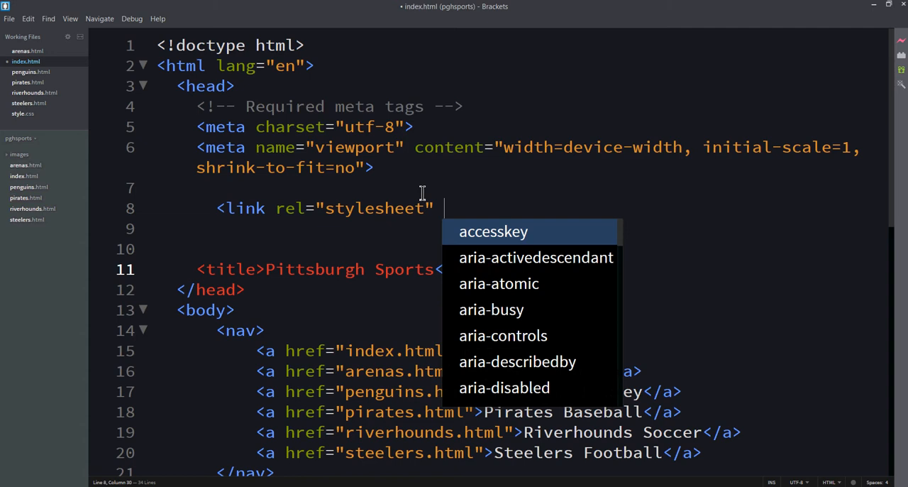
type("href=\"style.css\">")
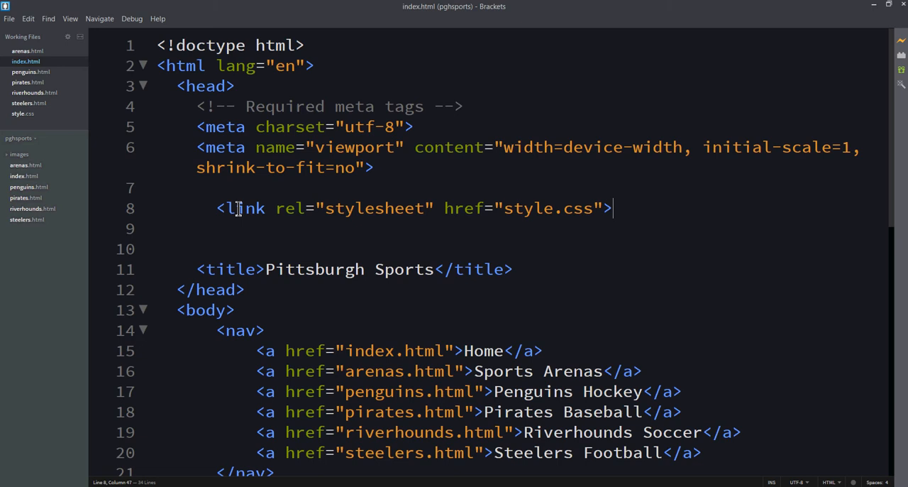
left_click(22, 113)
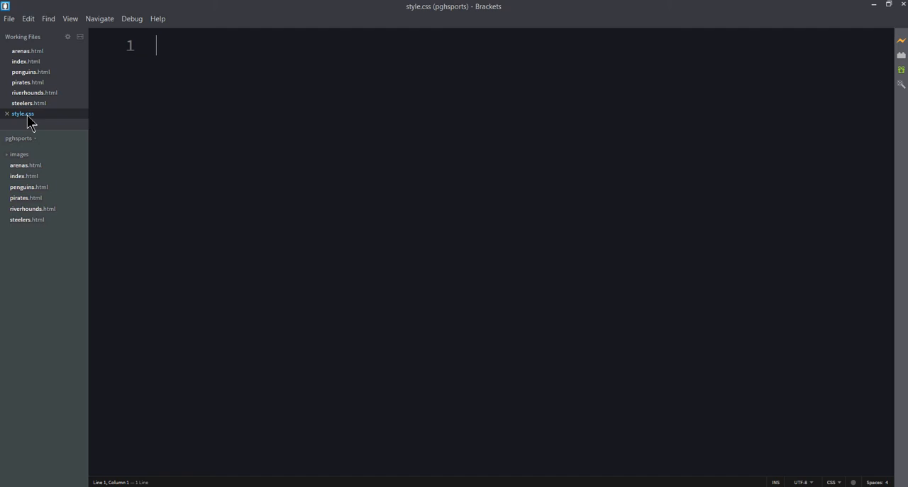
Begin an h1{ rule in style.css with a color: property awaiting its value
left_click(901, 41)
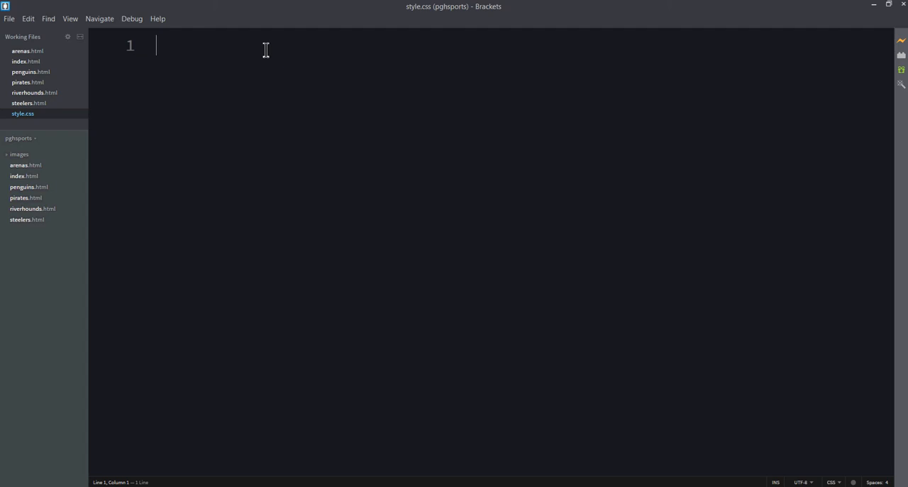
type("h")
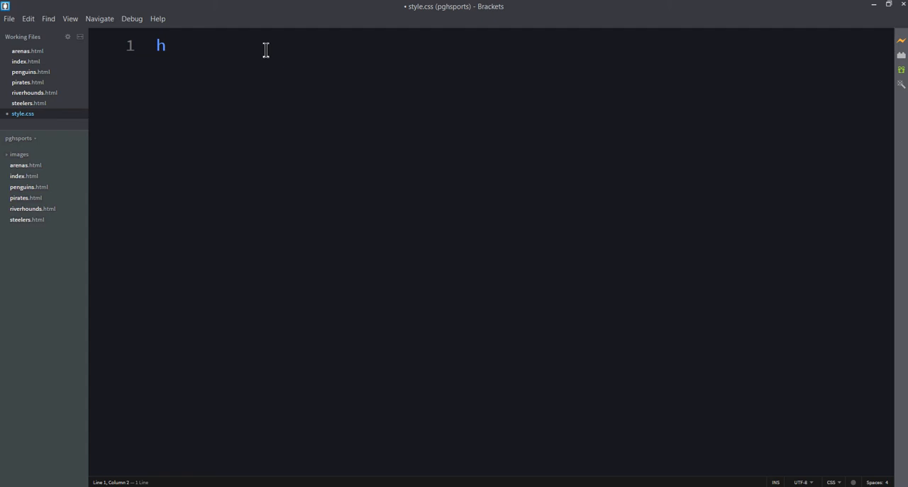
type("1{")
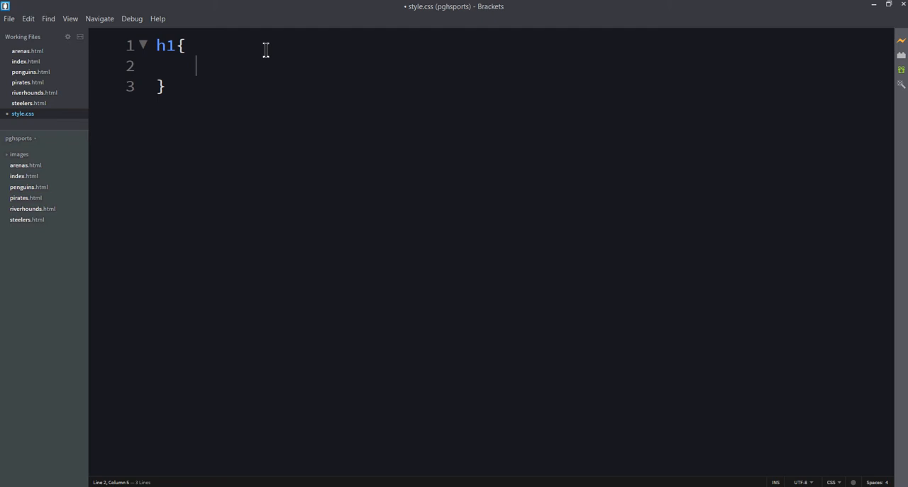
type("color:")
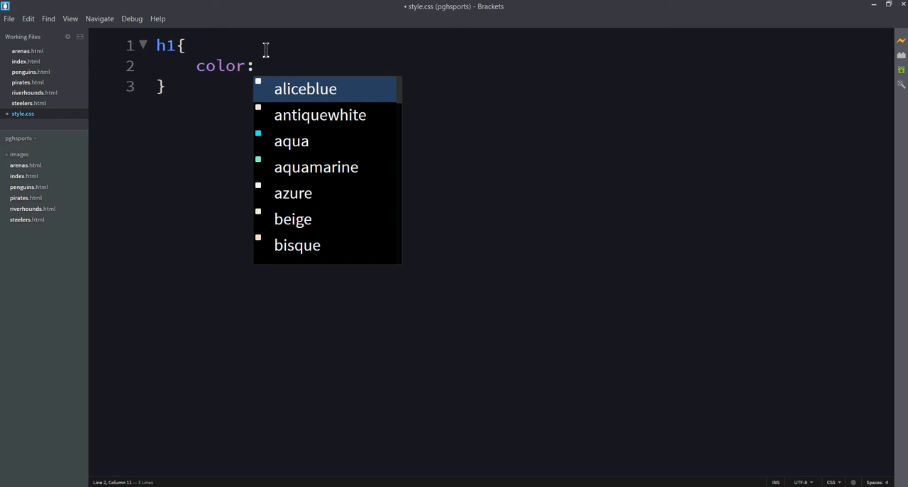
Complete the h1 color value as rgb(255,255,0); and add blank lines below
type("rgb(255,255)")
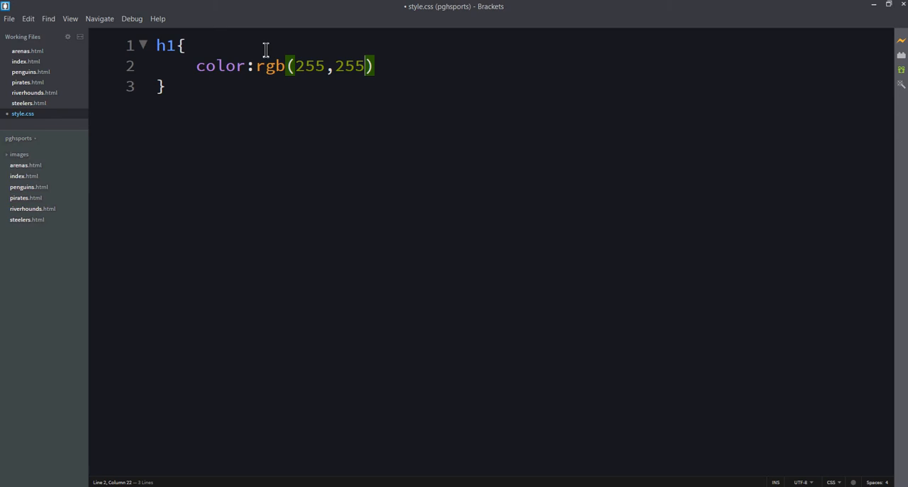
type(",0);")
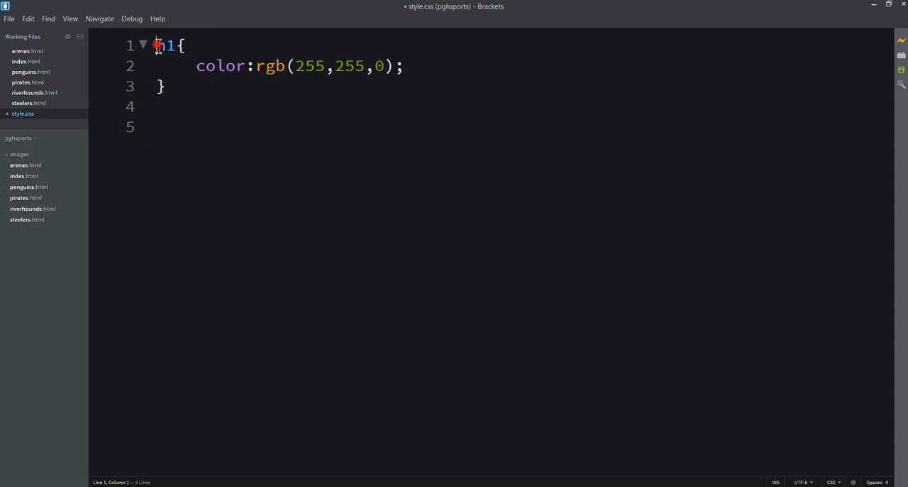
left_click(198, 65)
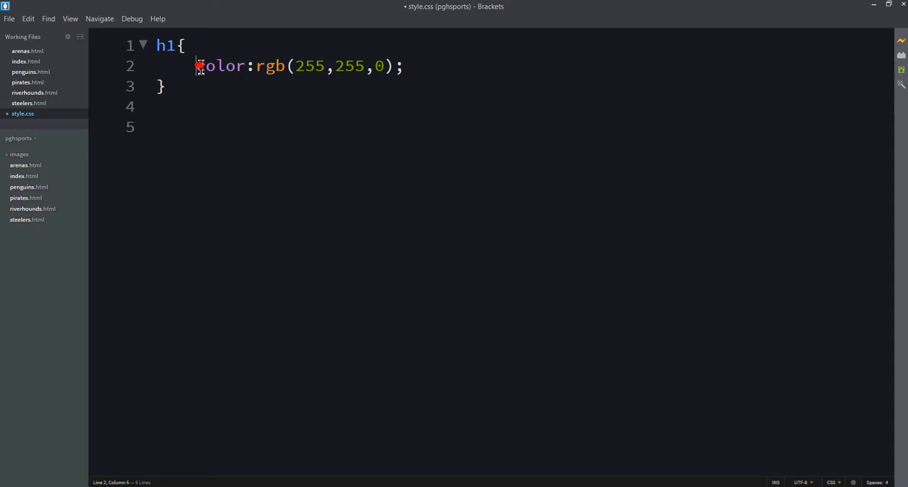
left_click_drag(255, 65, 404, 66)
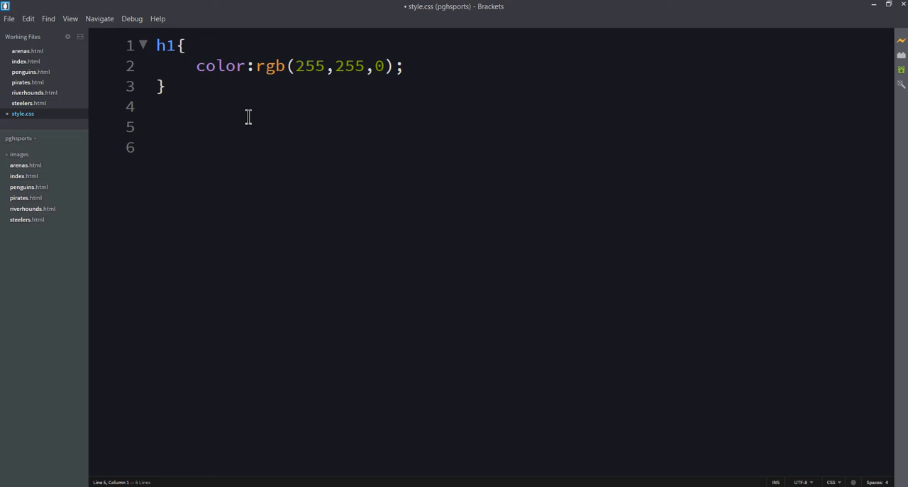
Write a body{ rule with background-color: #000000; below the h1 rule
type("body{")
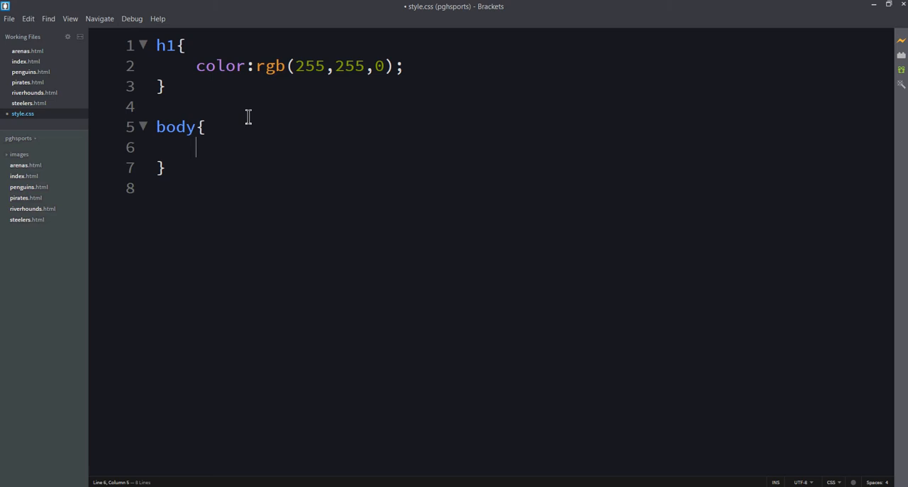
type("bak")
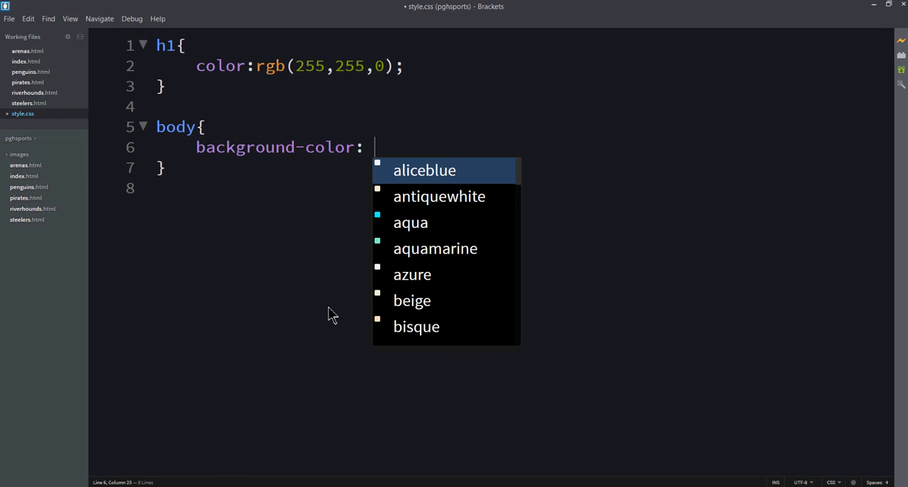
type("#")
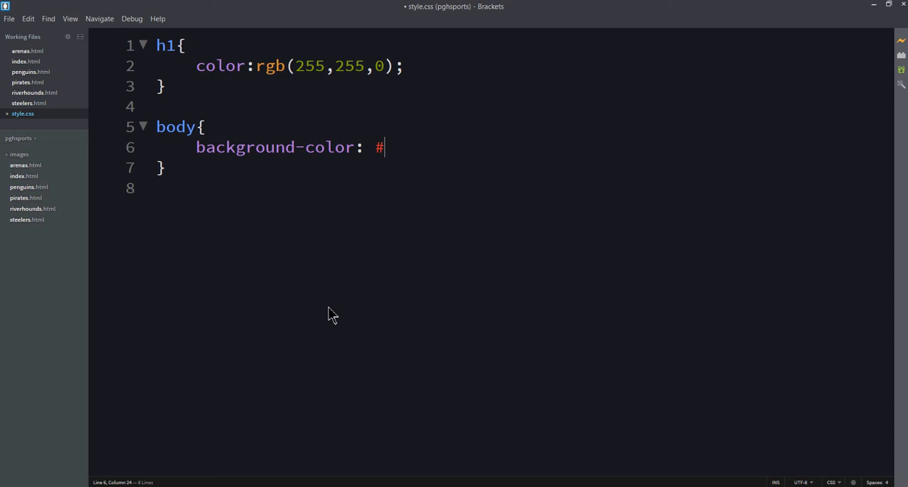
type("000000;")
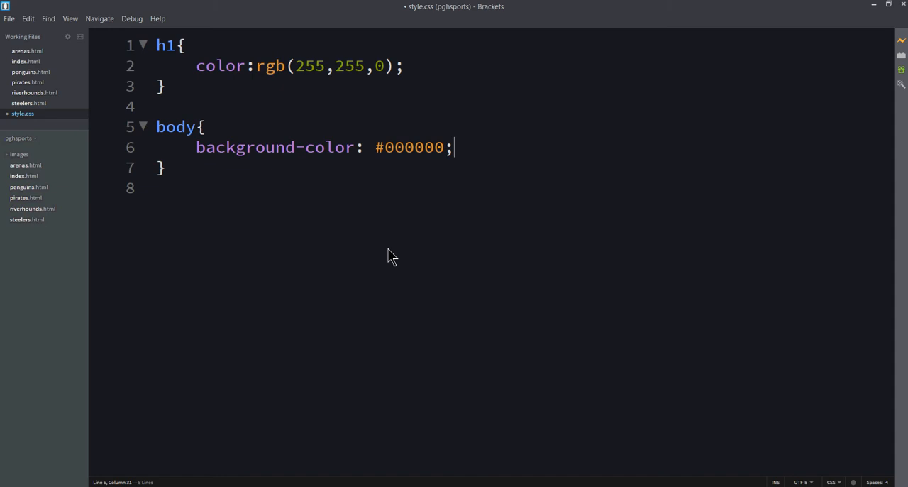
mouse_move(395, 256)
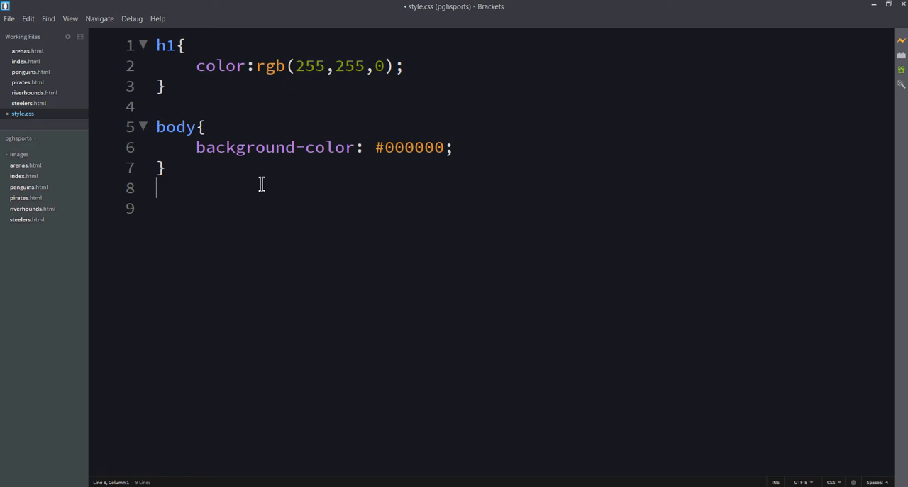
Give the body rule color #FFFFFF and font-family arial, sans-serif
type("color:")
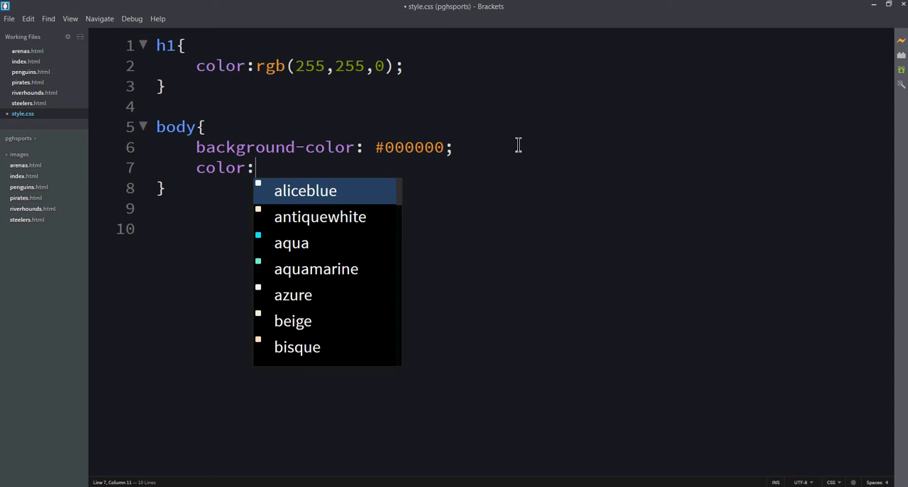
type("#")
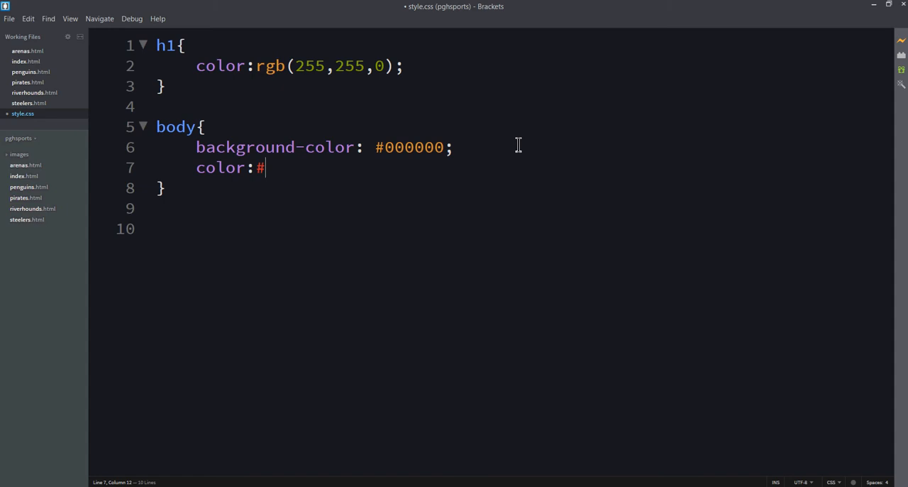
type("FFFFFF;")
type("font-family:arial, sans-serif;")
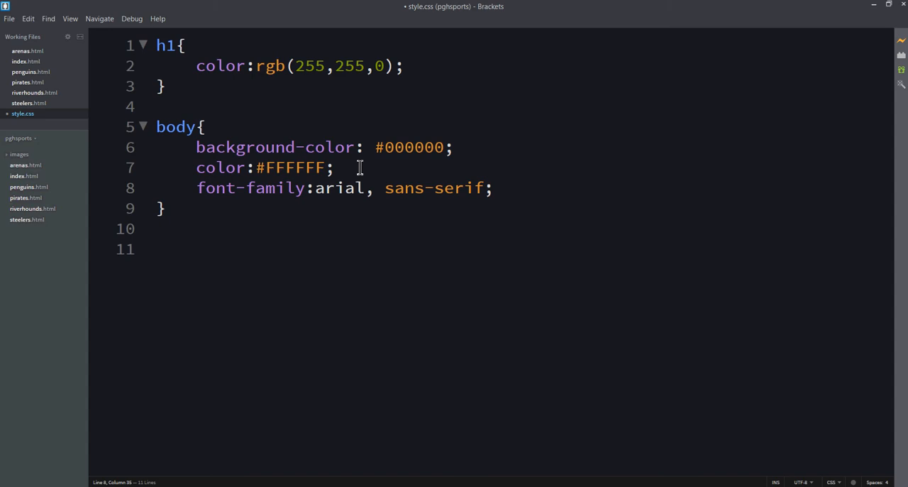
double_click(339, 187)
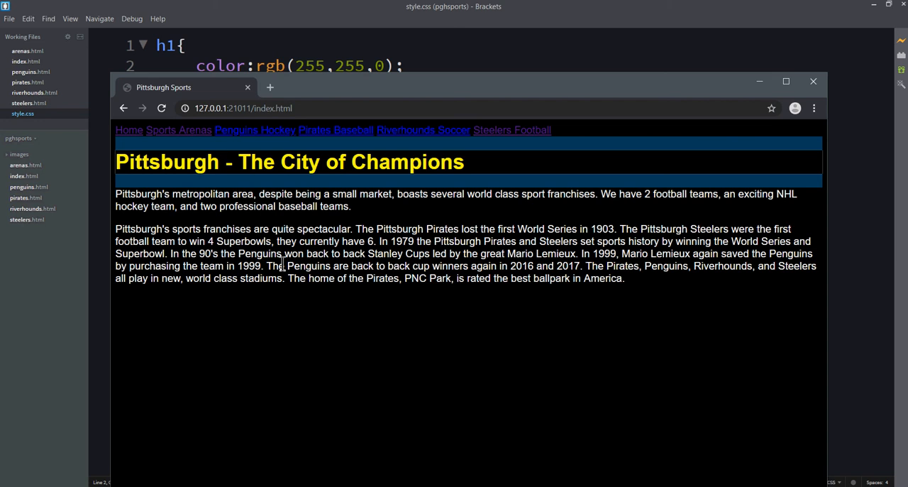
Check index.html, penguins.html and arenas.html in turn for the style.css link
left_click(25, 61)
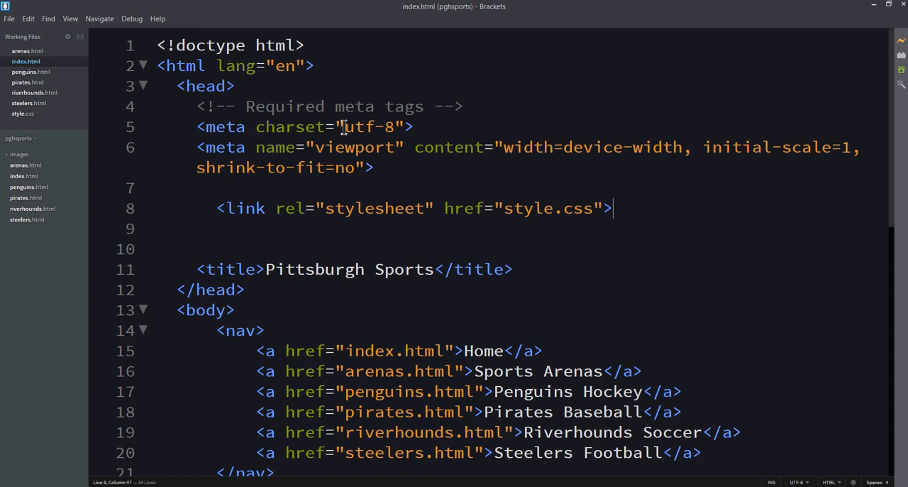
left_click(30, 71)
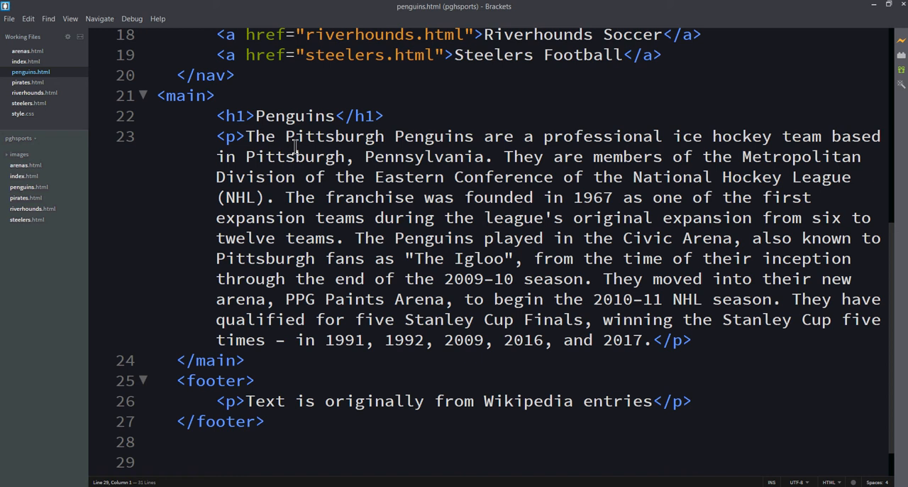
left_click(26, 82)
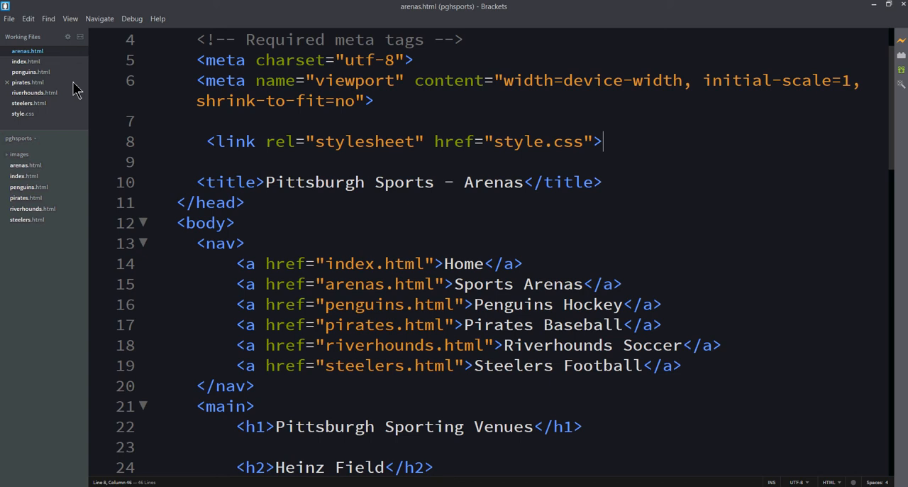
Edit the rgb(255,255,0) h1 rule in style.css so its selector covers h1 through h5
left_click(23, 114)
type("h2{")
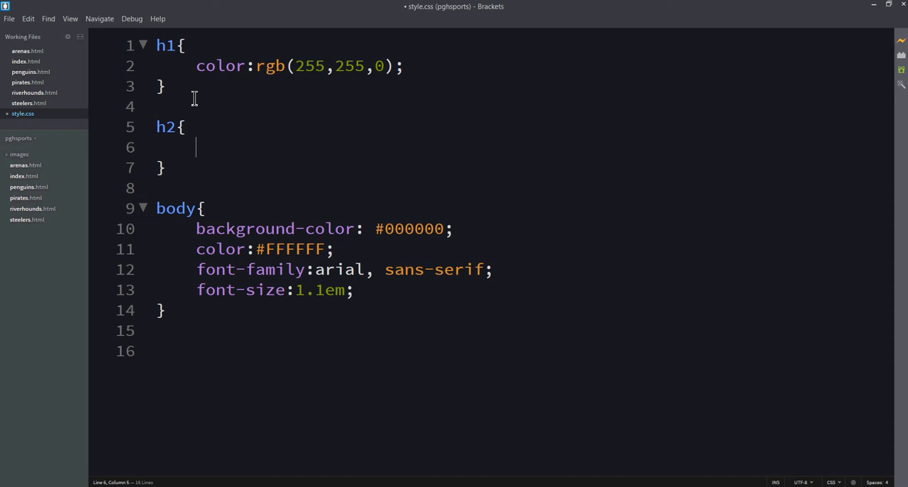
type("color:rgb(255,255,0);")
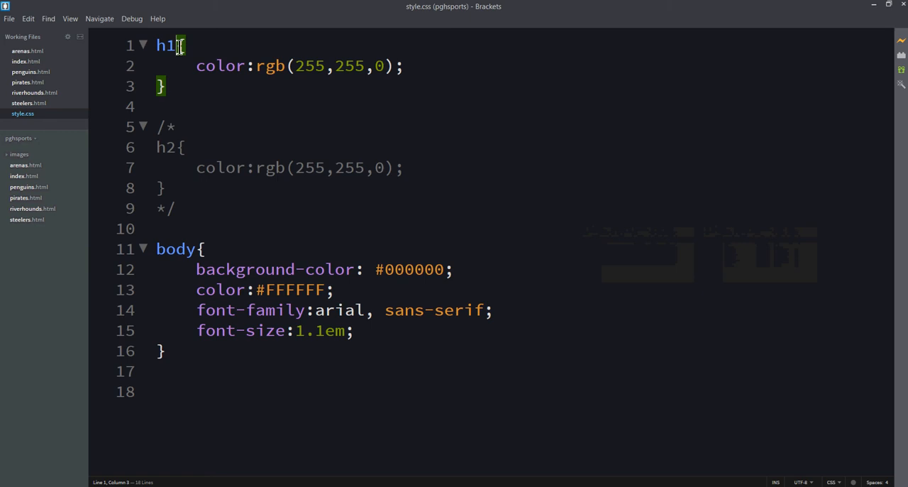
type(", h2, h3, h3, h4, h5")
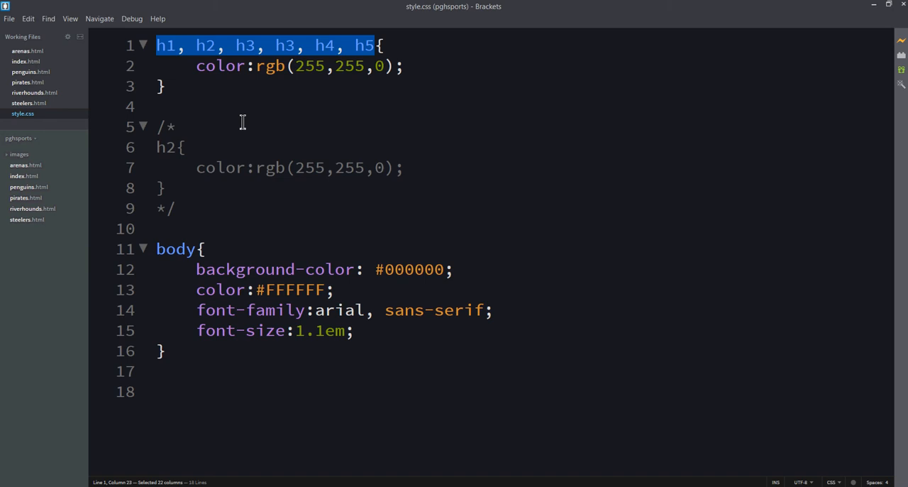
In arenas.html, add an empty <style> block below the style.css link and select it
left_click(25, 51)
type("<")
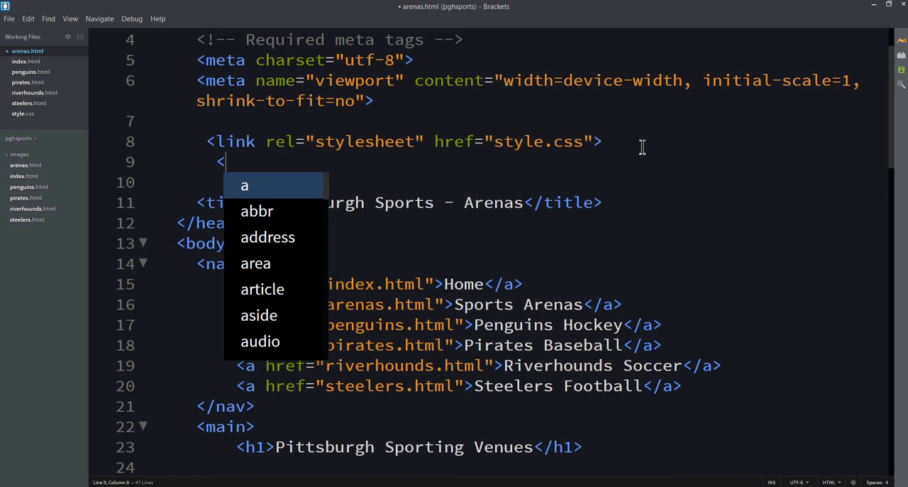
type("style>")
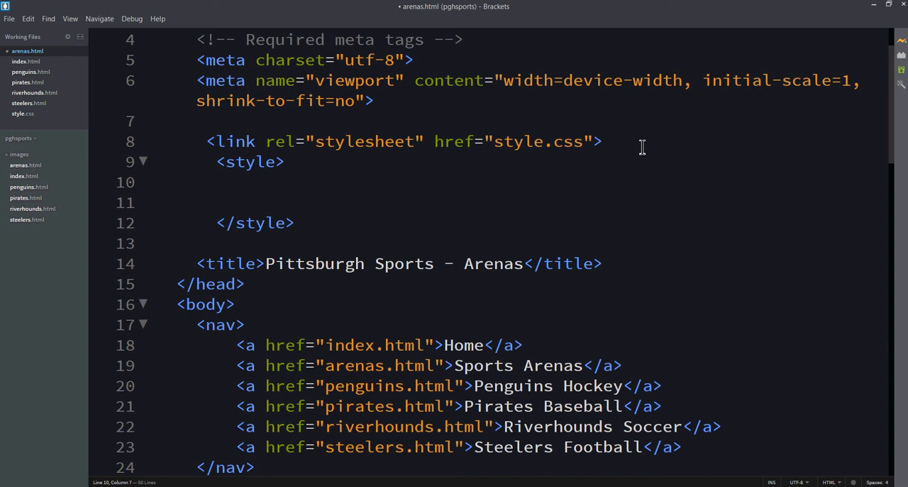
left_click_drag(207, 142, 602, 141)
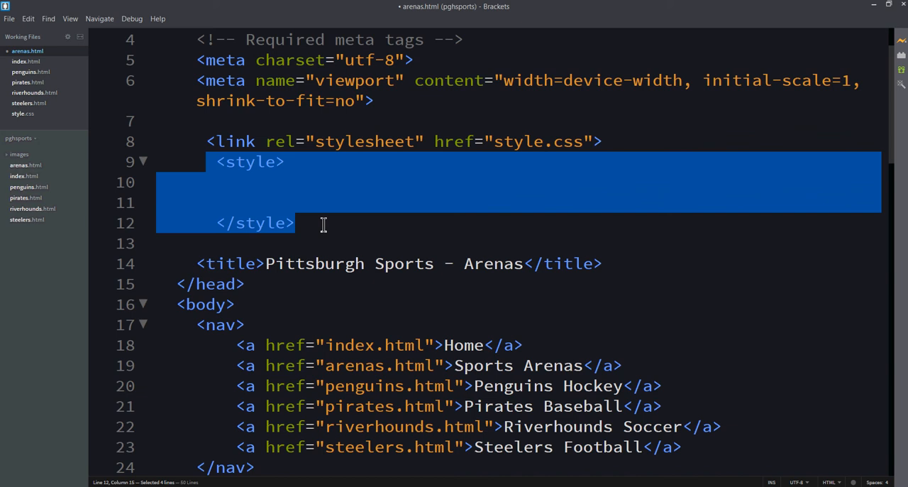
mouse_move(394, 383)
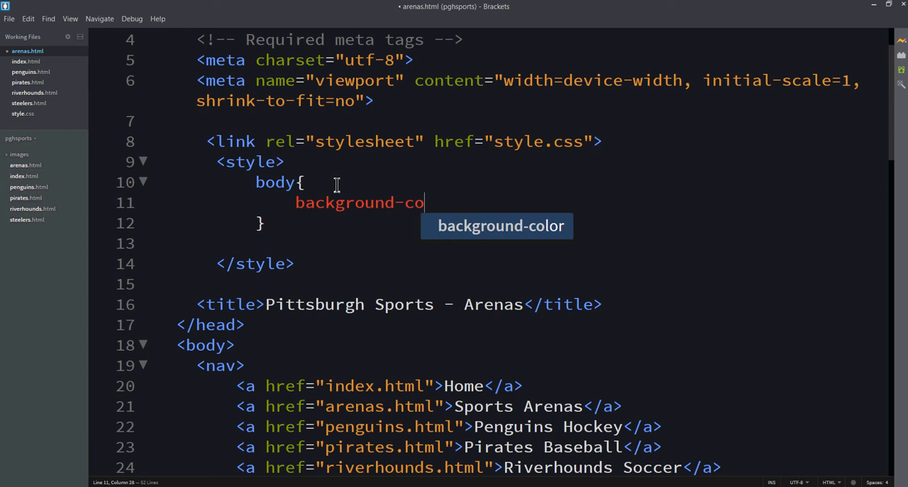
Write body{background-color:rgb(255,255,0); color:#000000;} and h1, h2, h3{color:#000000;} in the style block
type("lor:rgb(255,255,0);")
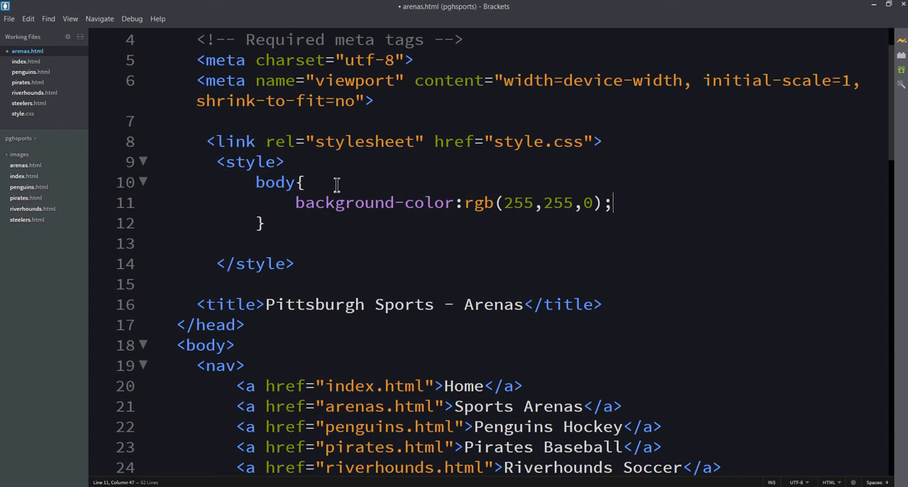
type("color:#")
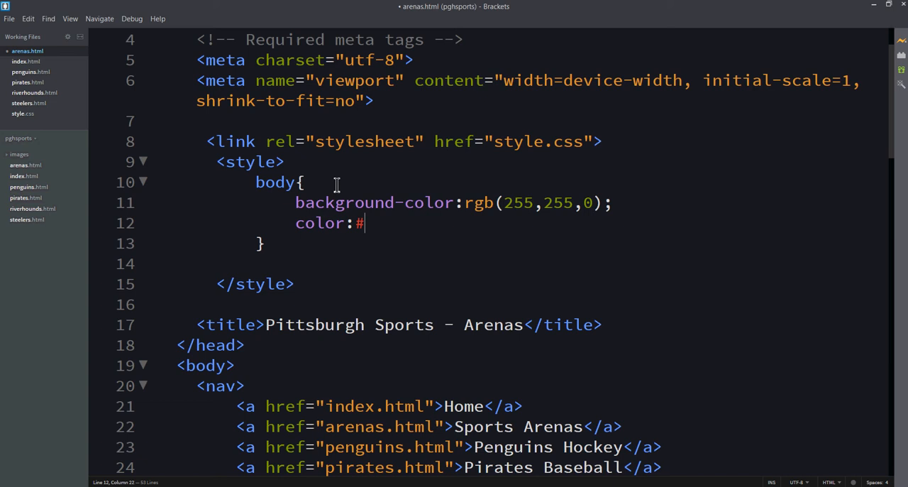
type("000000;")
left_click(489, 263)
type("h1,")
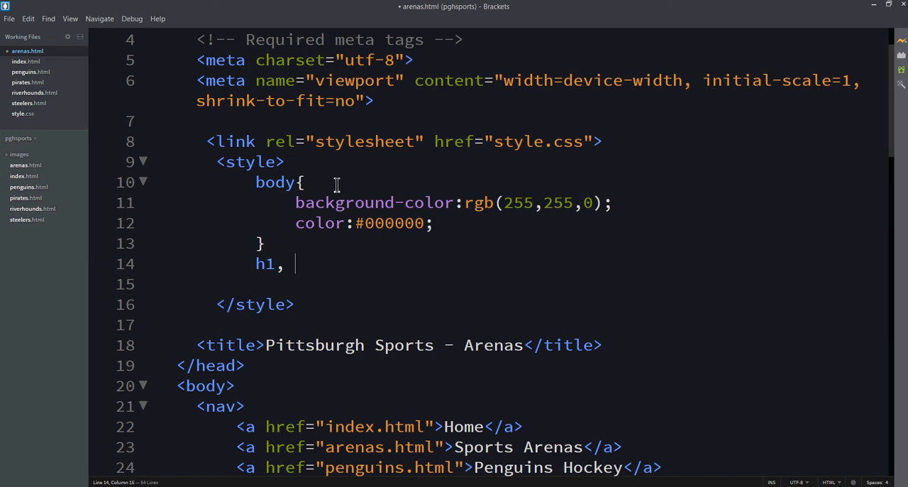
type("h2, h3{")
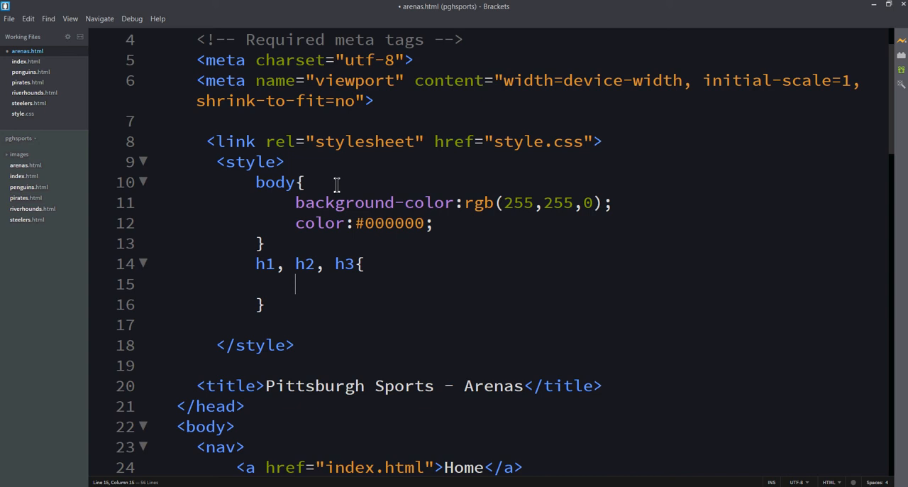
type("color:")
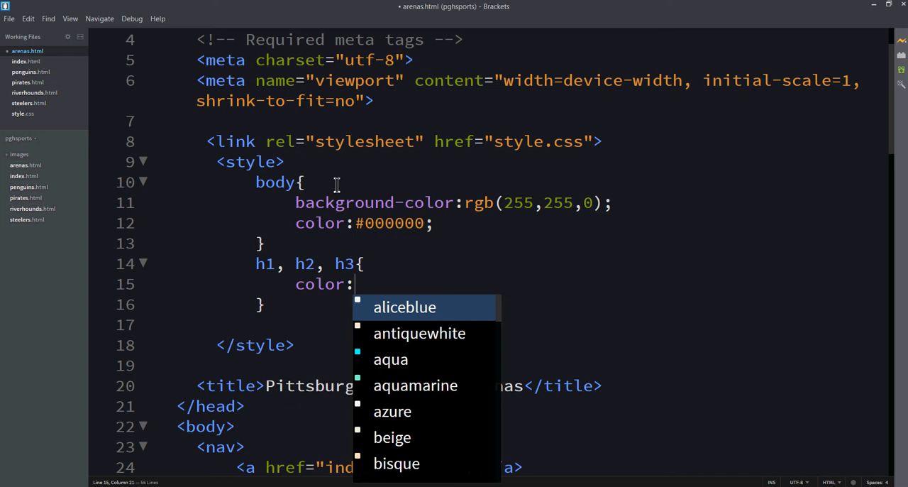
type("#000000;")
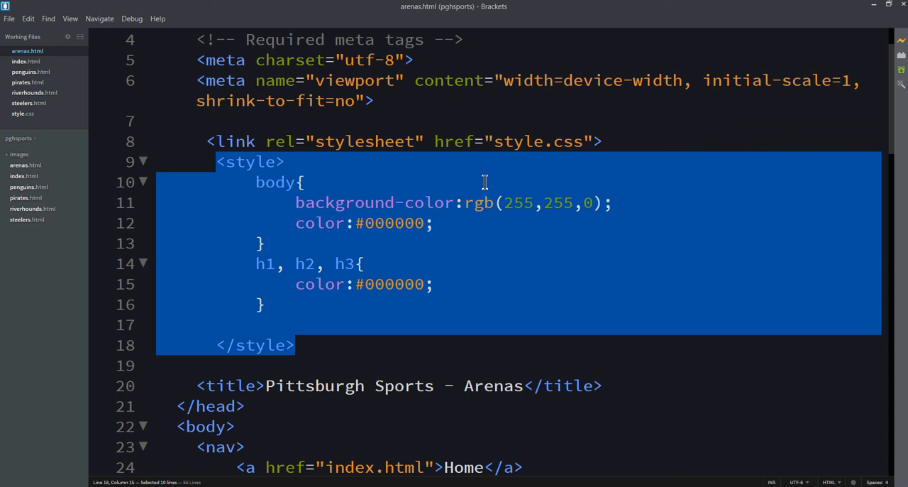
mouse_move(322, 344)
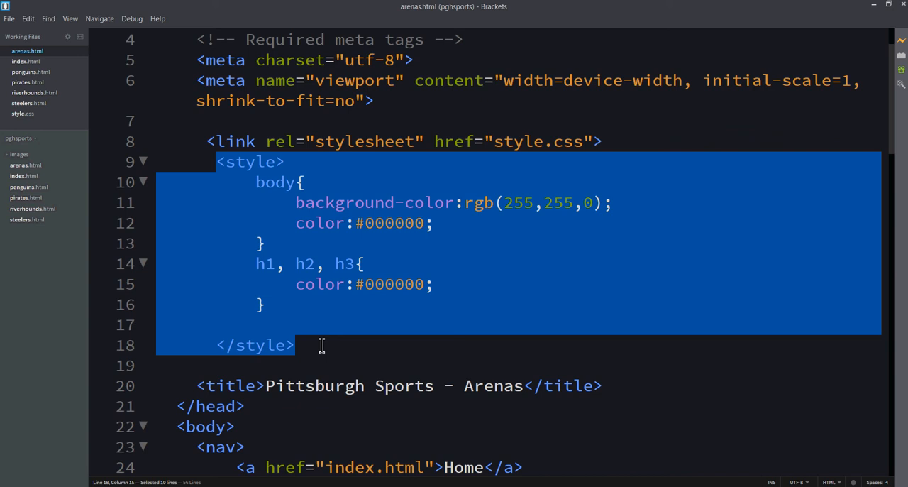
mouse_move(347, 348)
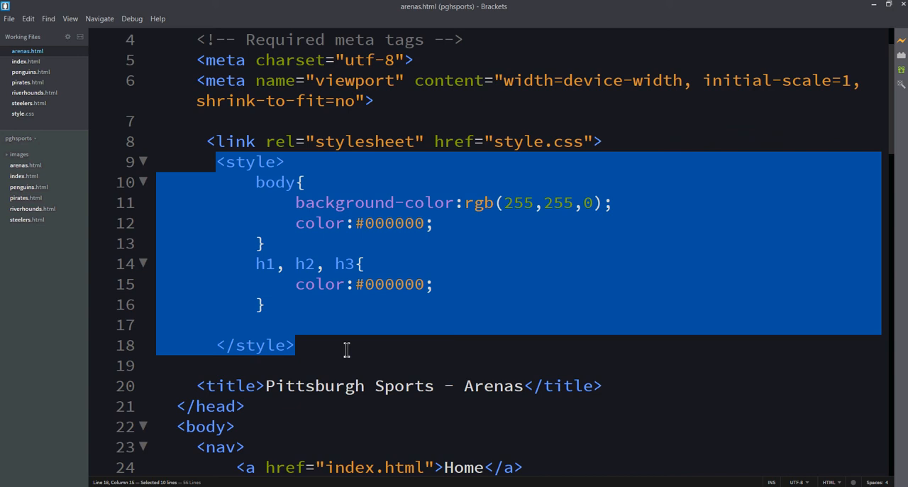
Add style="font-size:2.5em;" to the Pittsburgh Sporting Venues h1 and save
scroll("down", 3)
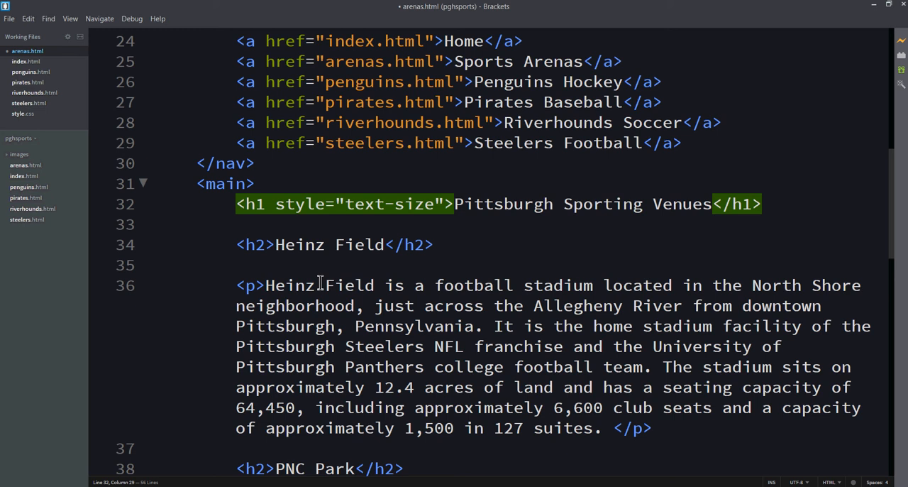
type(":4em;")
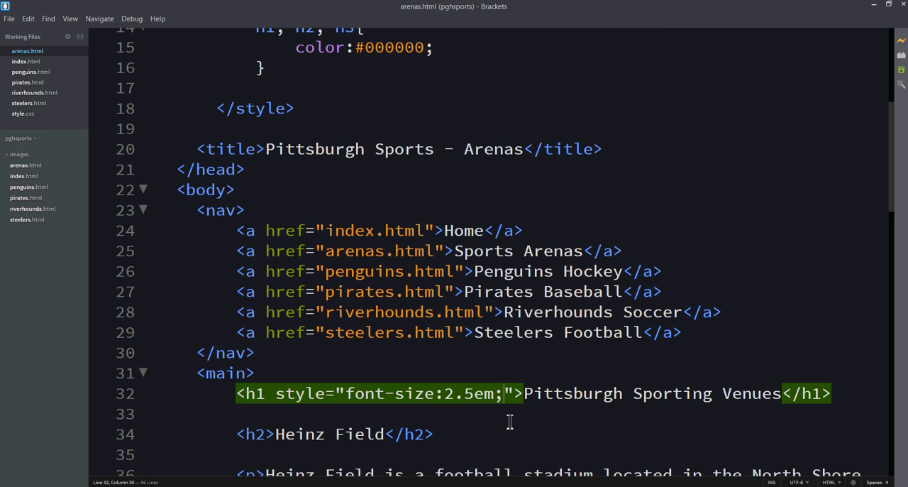
Type color: after font-size:2.5em; in the h1 inline style
type("color:")
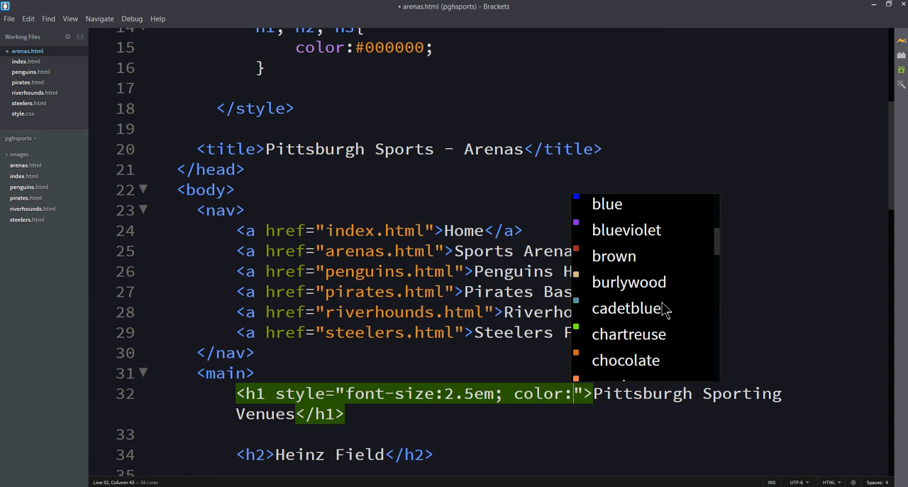